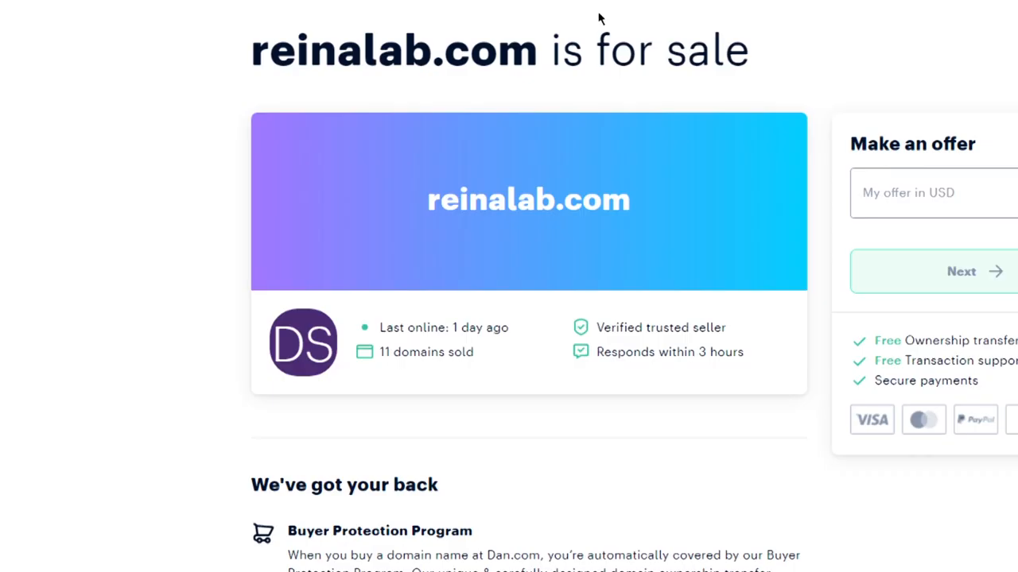
Step: Play out the dining room scare and move on to the dark bathroom
scroll("down", 3)
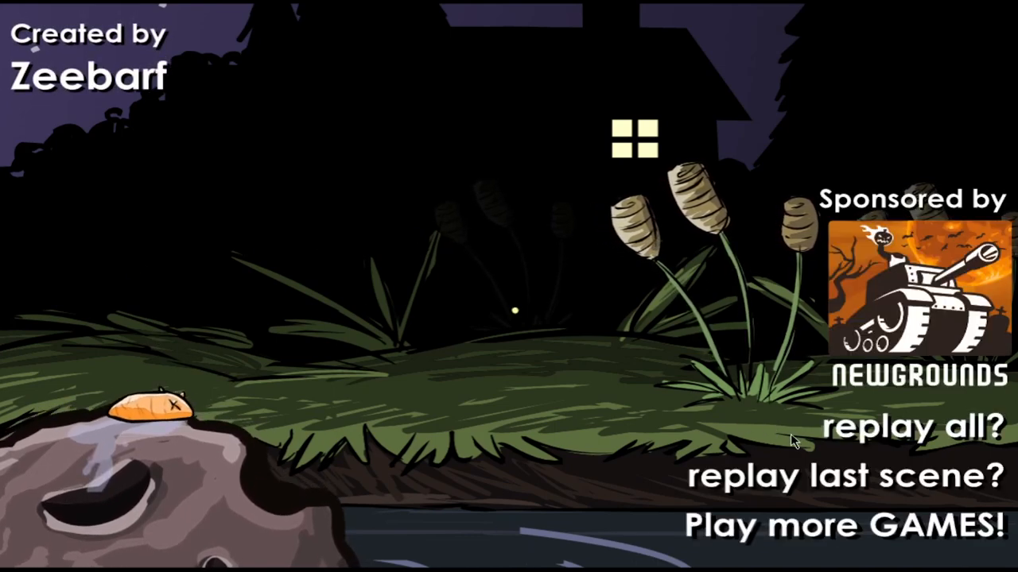
mouse_move(834, 477)
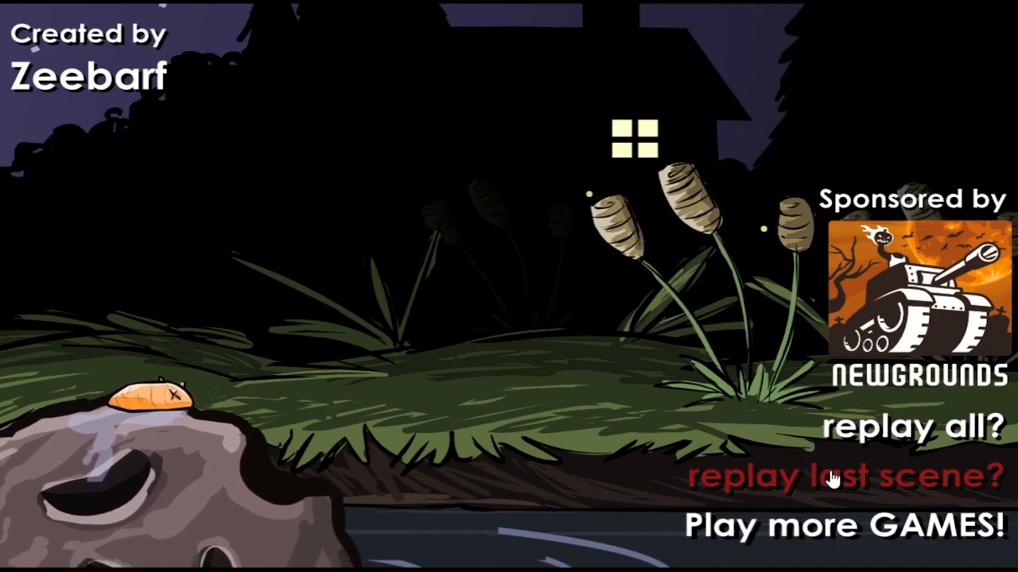
left_click(837, 476)
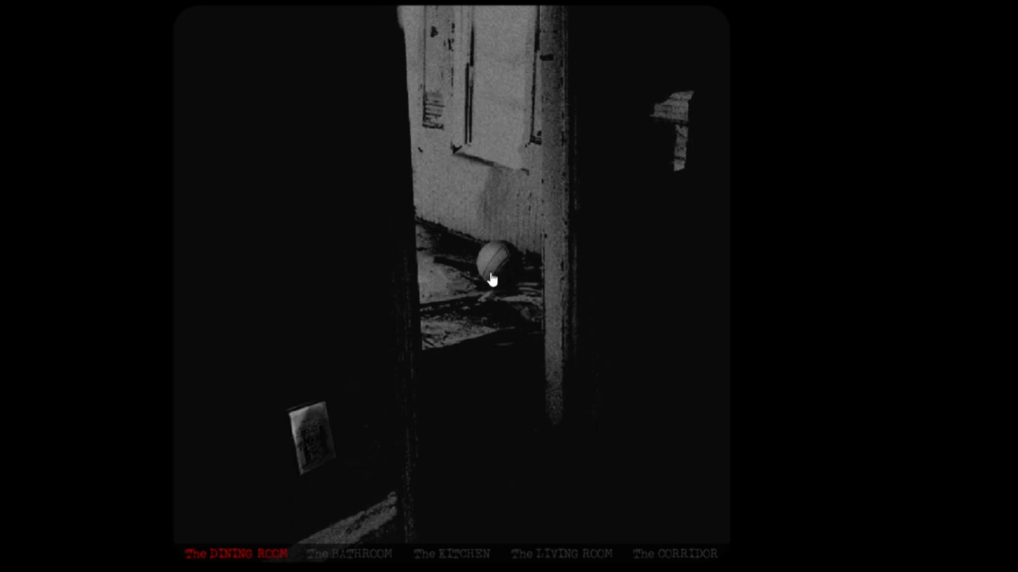
mouse_move(493, 264)
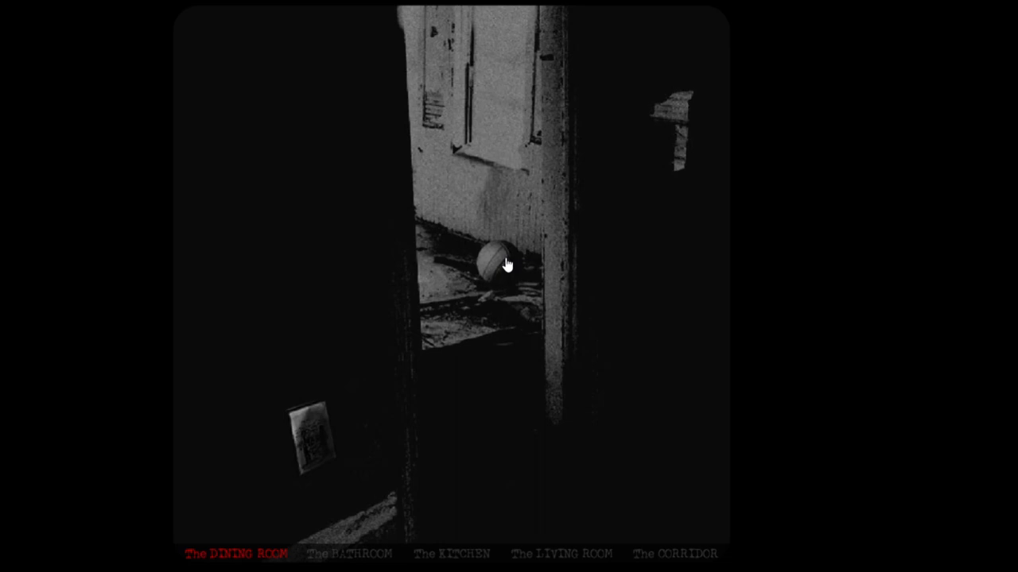
mouse_move(512, 267)
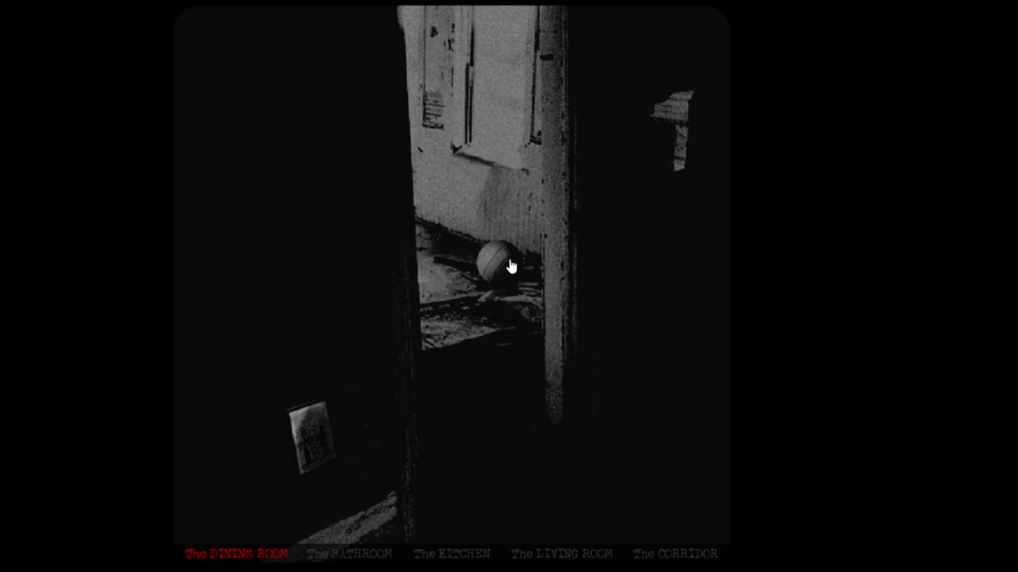
mouse_move(506, 270)
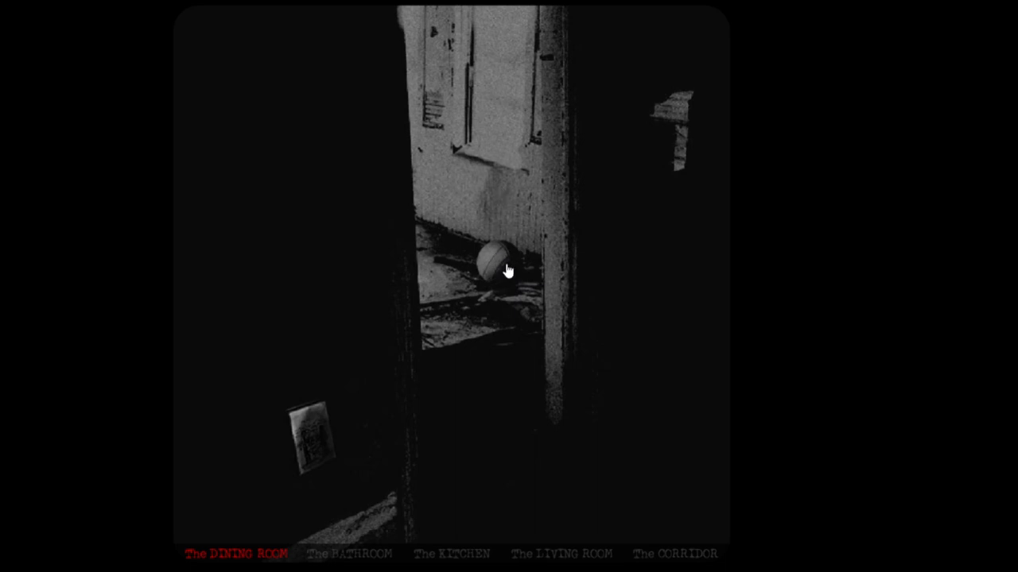
left_click(496, 268)
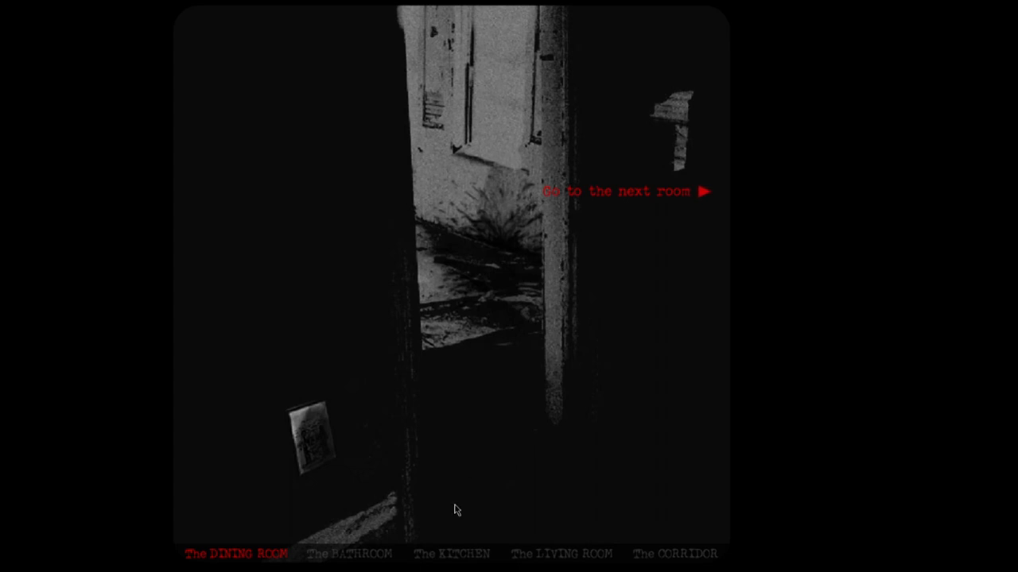
mouse_move(628, 199)
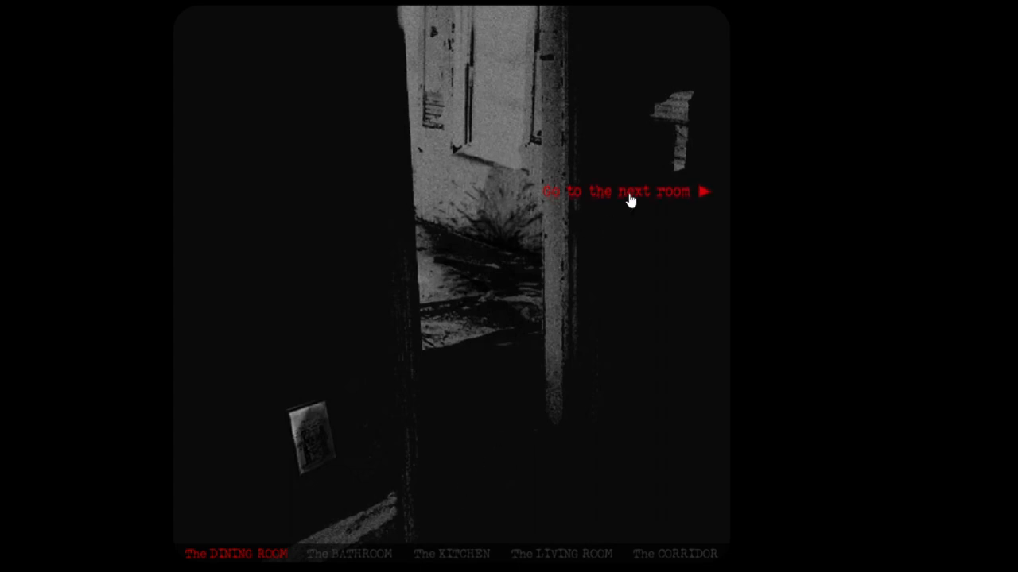
left_click(621, 191)
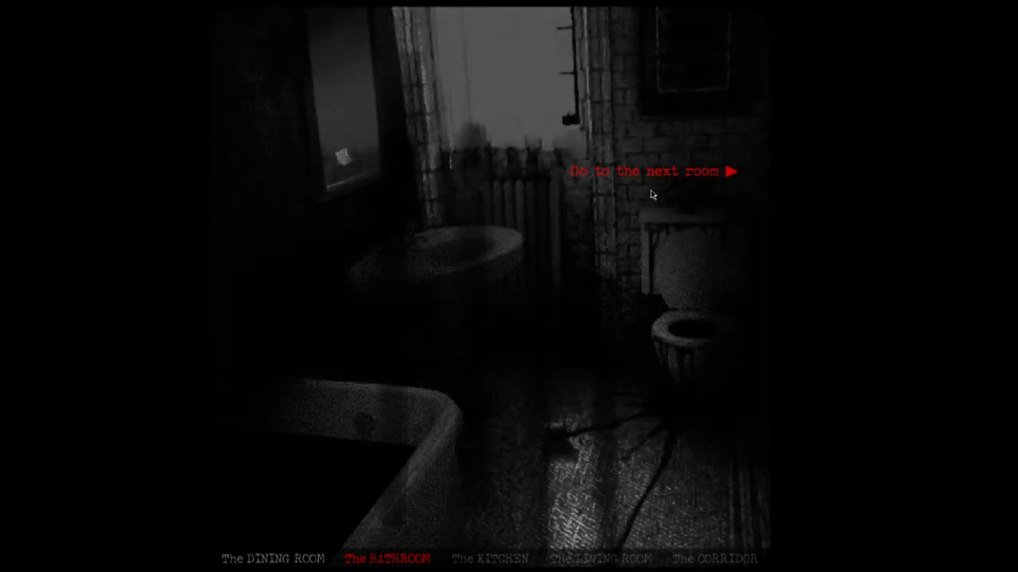
Step: Leave the bathroom for the kitchen and continue past the sudden tilted cellar image
left_click(649, 172)
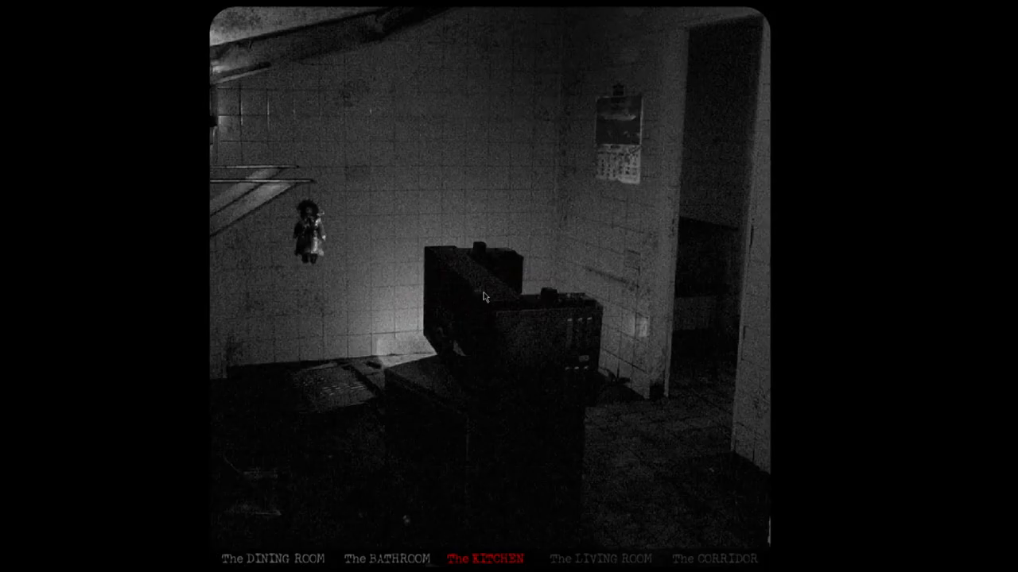
mouse_move(532, 251)
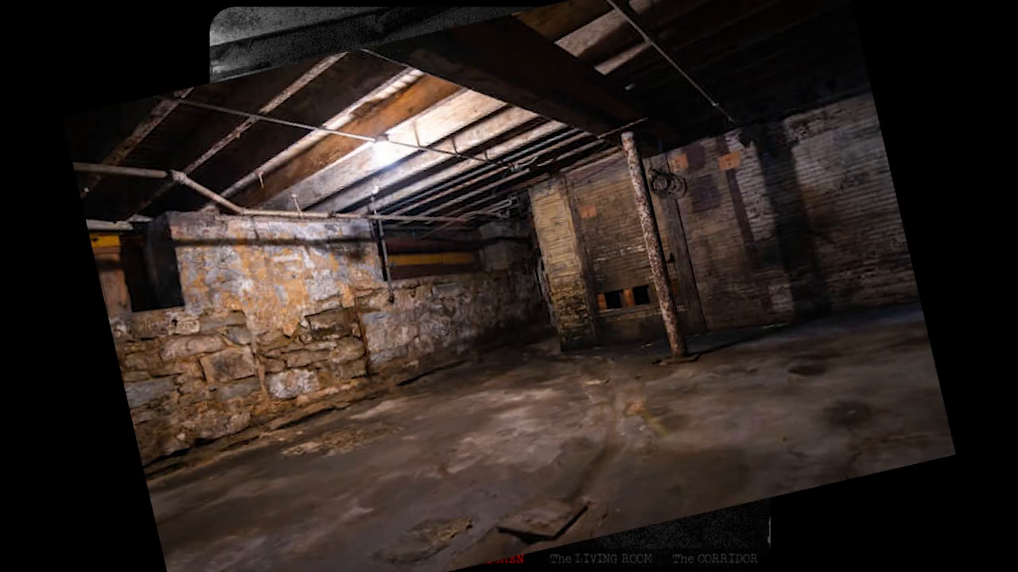
left_click(484, 558)
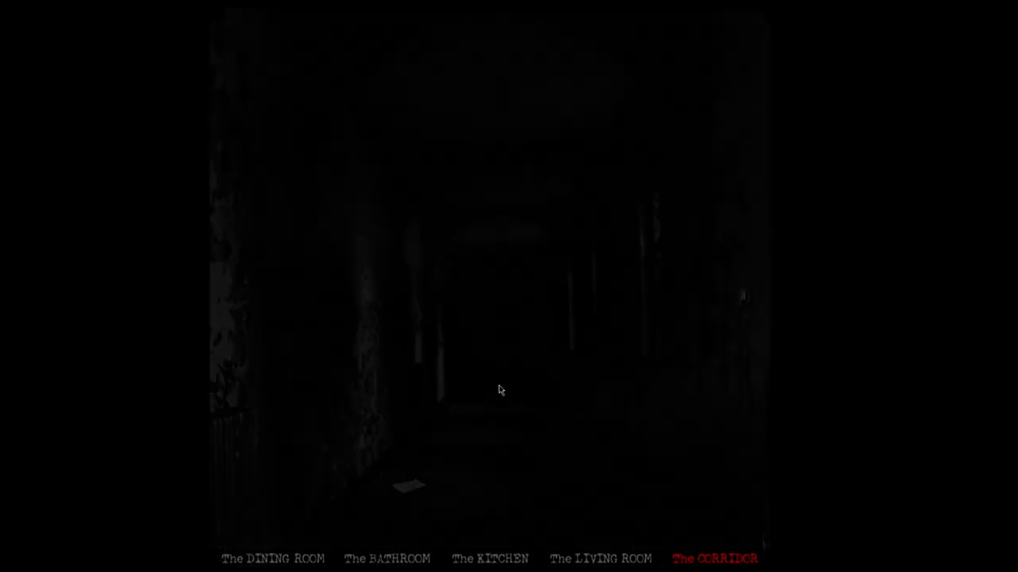
Step: Continue from the dark corridor, looping back to an even darker bathroom
left_click(388, 559)
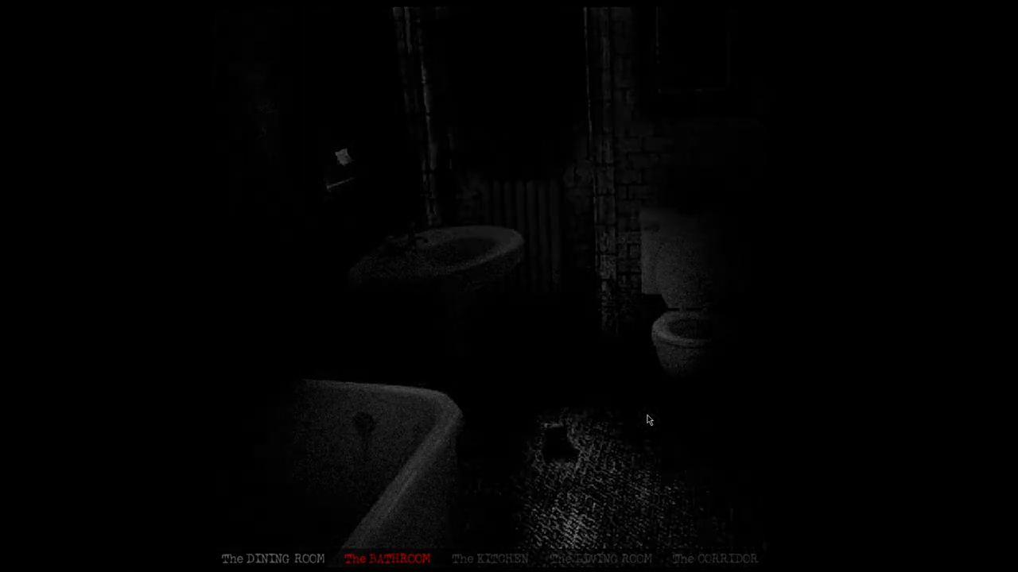